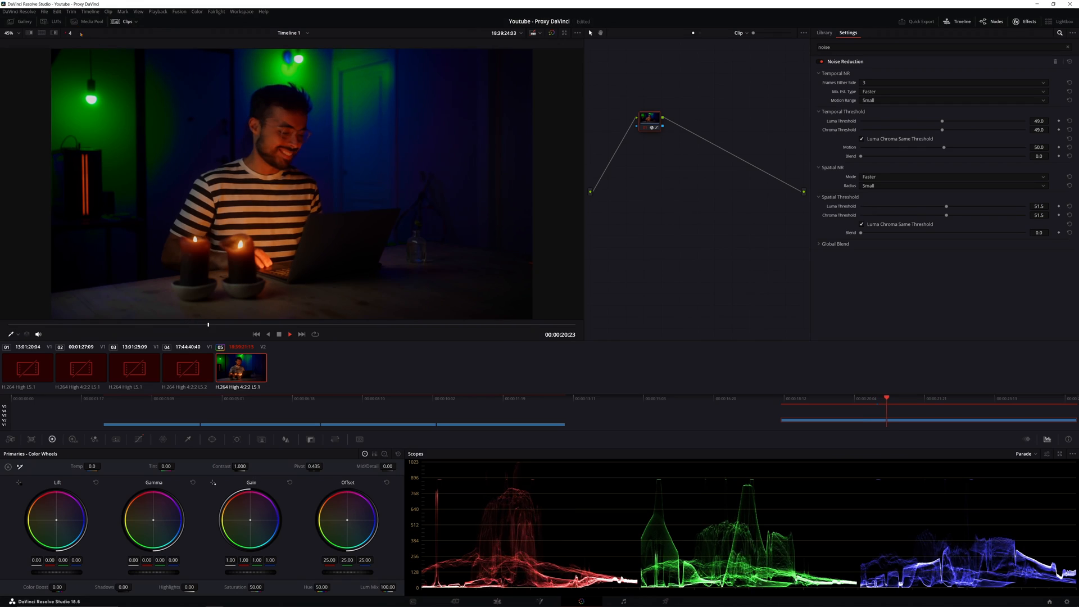
Play back the noise-reduced candle clip, then show the Library tab's noise effects.
left_click(289, 334)
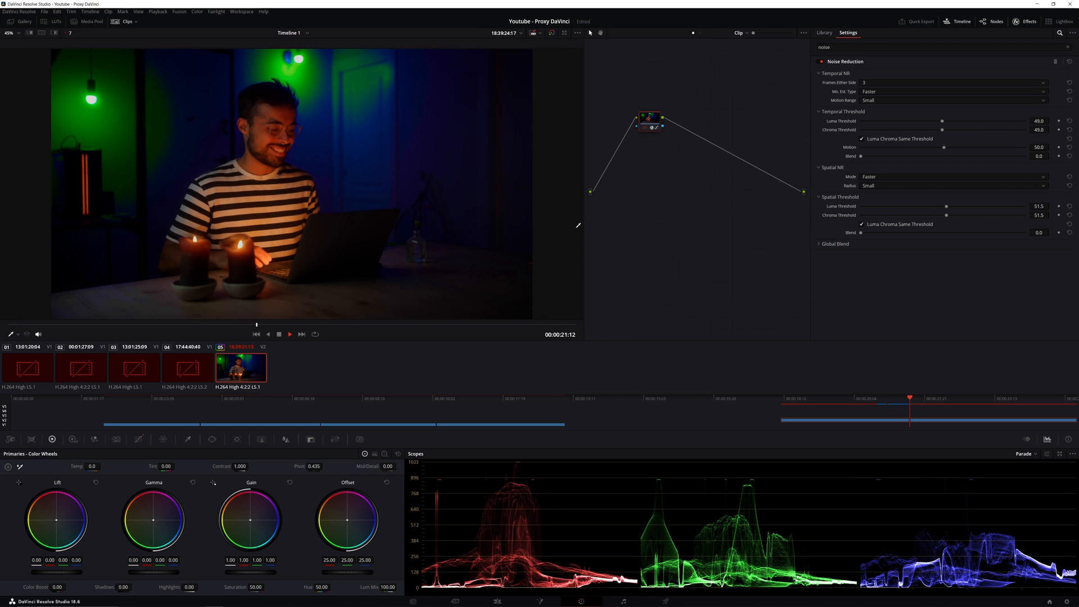
left_click(290, 334)
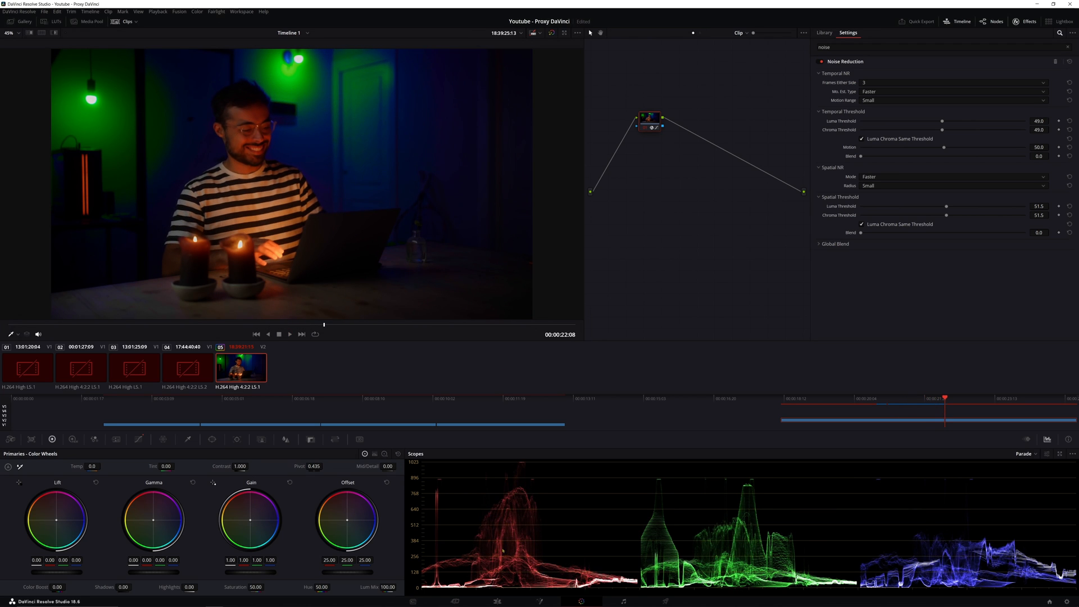
left_click(822, 33)
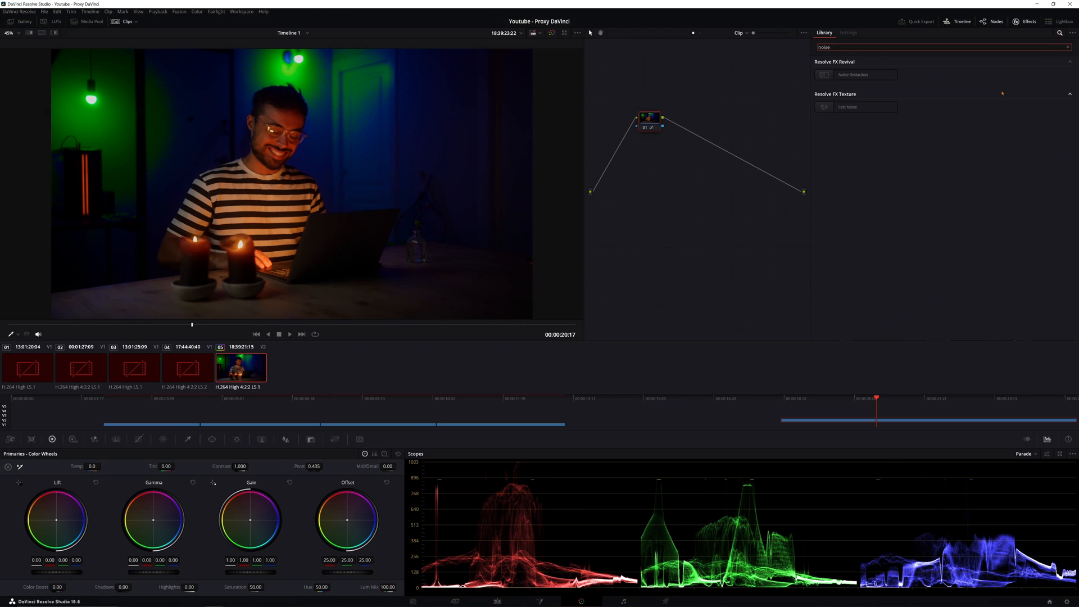
Open the Playback menu to reach the Render Cache options.
left_click(178, 10)
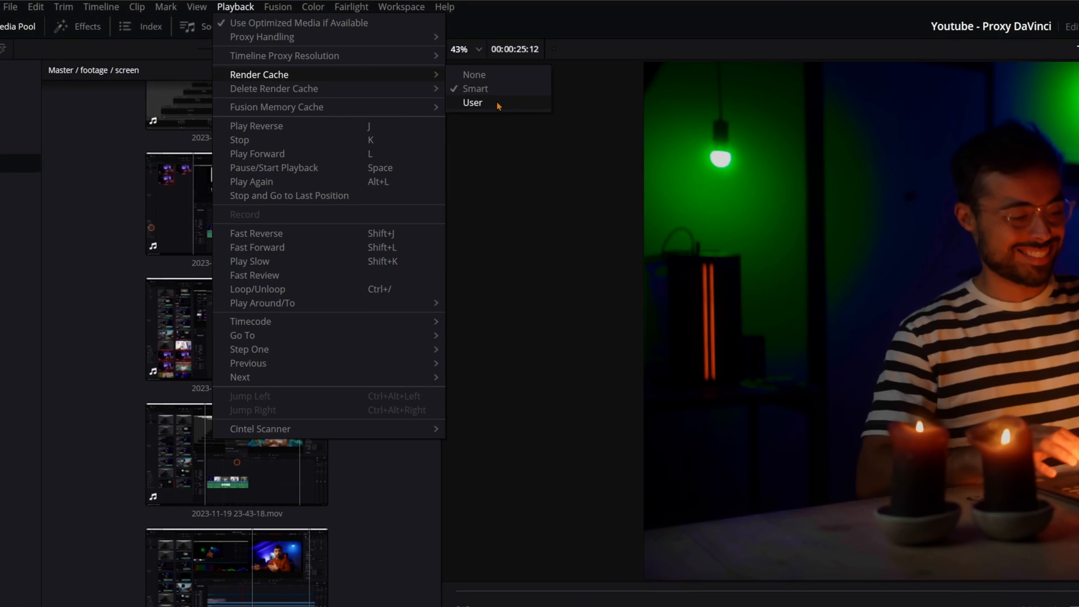
mouse_move(500, 93)
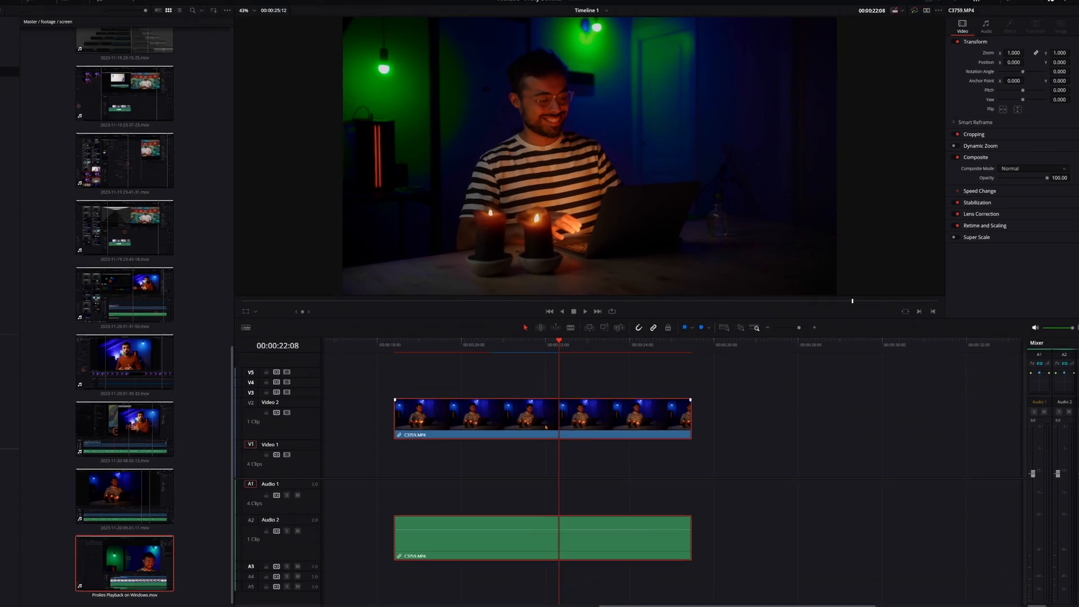
Set Render Cache Fusion Output to On for the candle clip on the timeline.
right_click(544, 416)
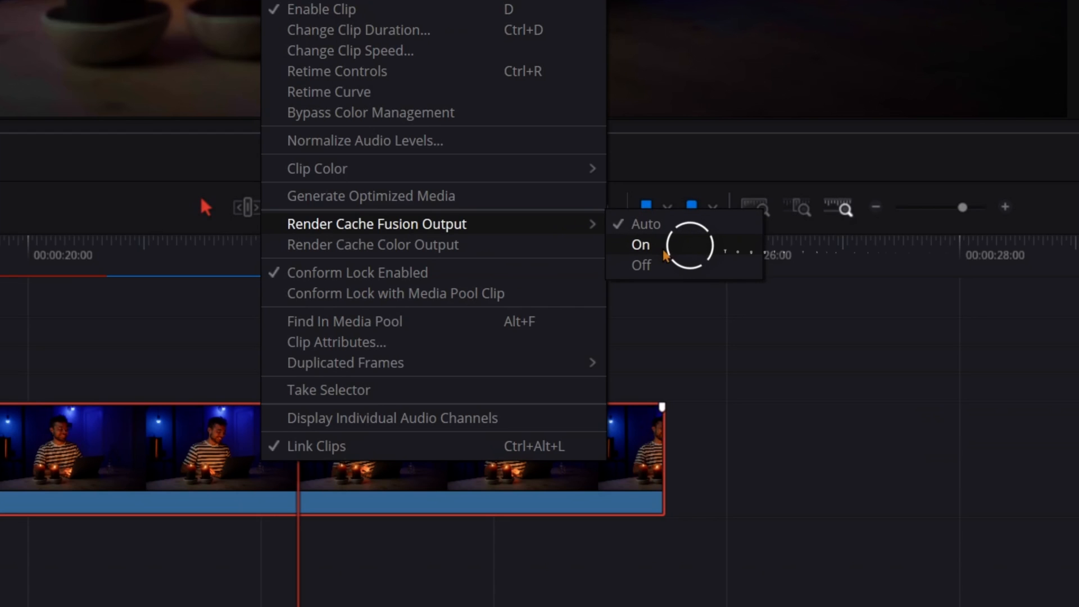
mouse_move(664, 255)
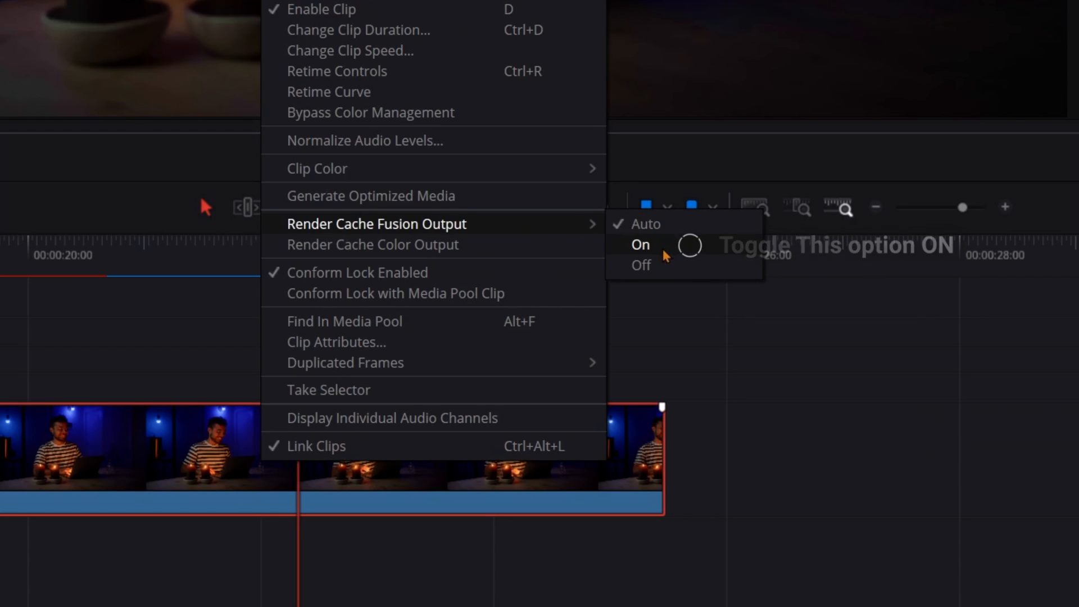
left_click(640, 245)
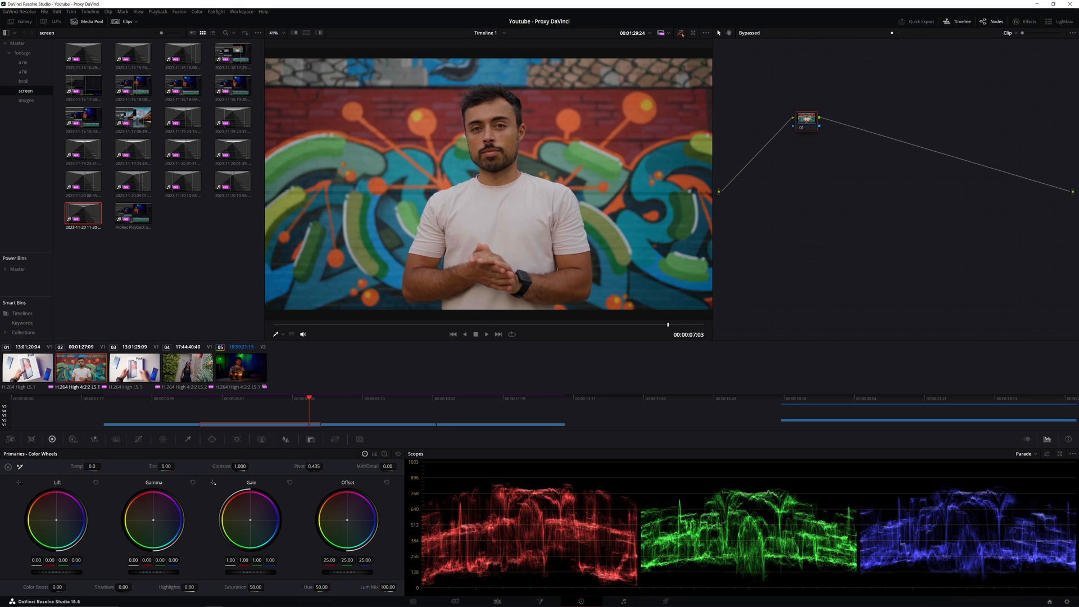
Open the Deliver page's render settings with optimized, proxy and cached media unchecked.
left_click(667, 33)
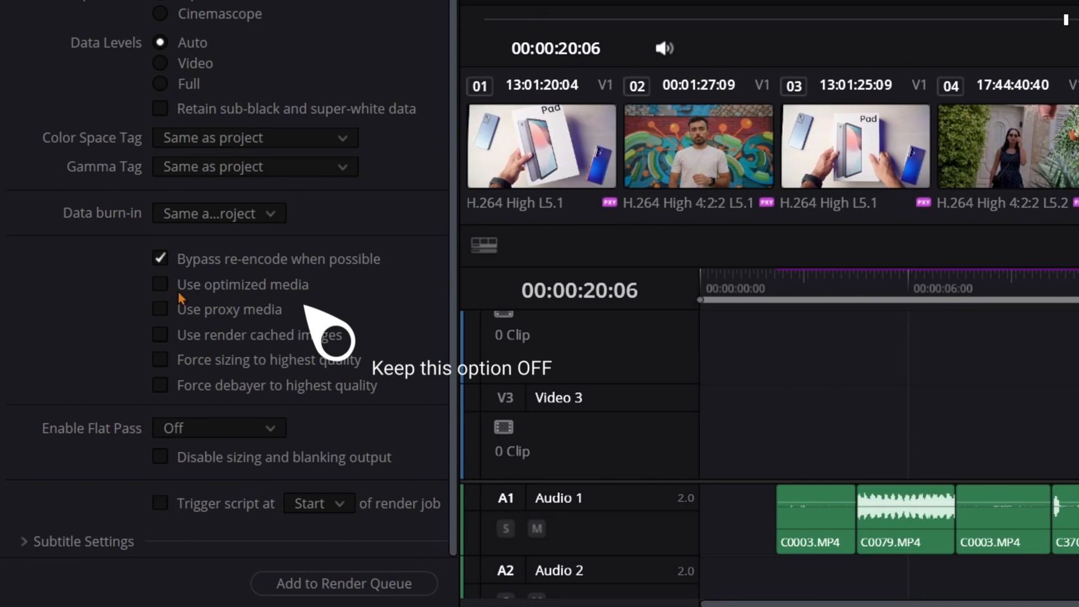
mouse_move(162, 319)
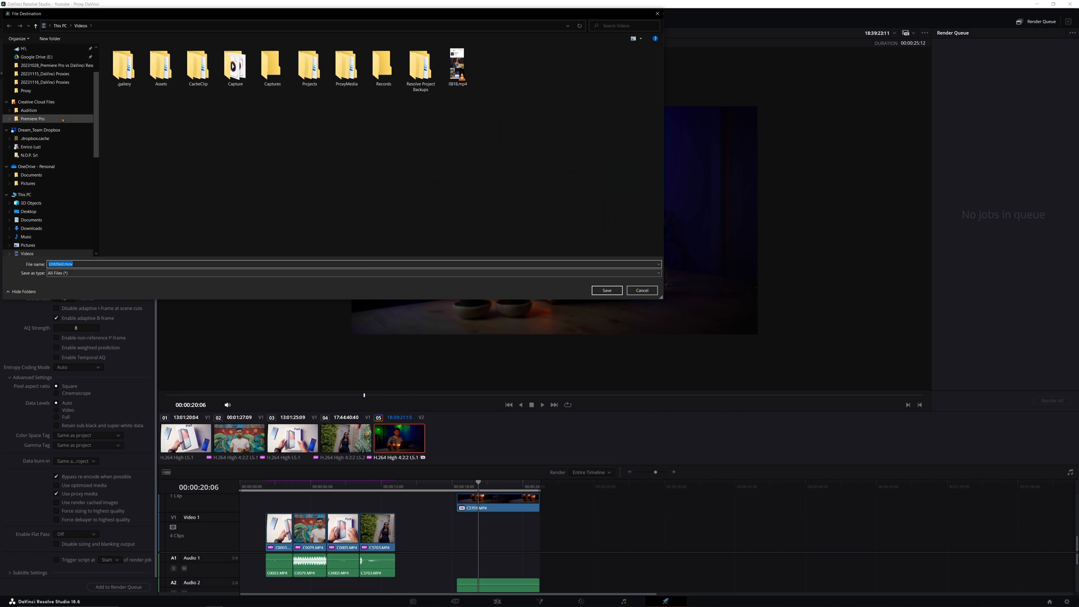
Save the render to the Desktop, bringing up the Add With Offline Clips? prompt.
left_click(27, 211)
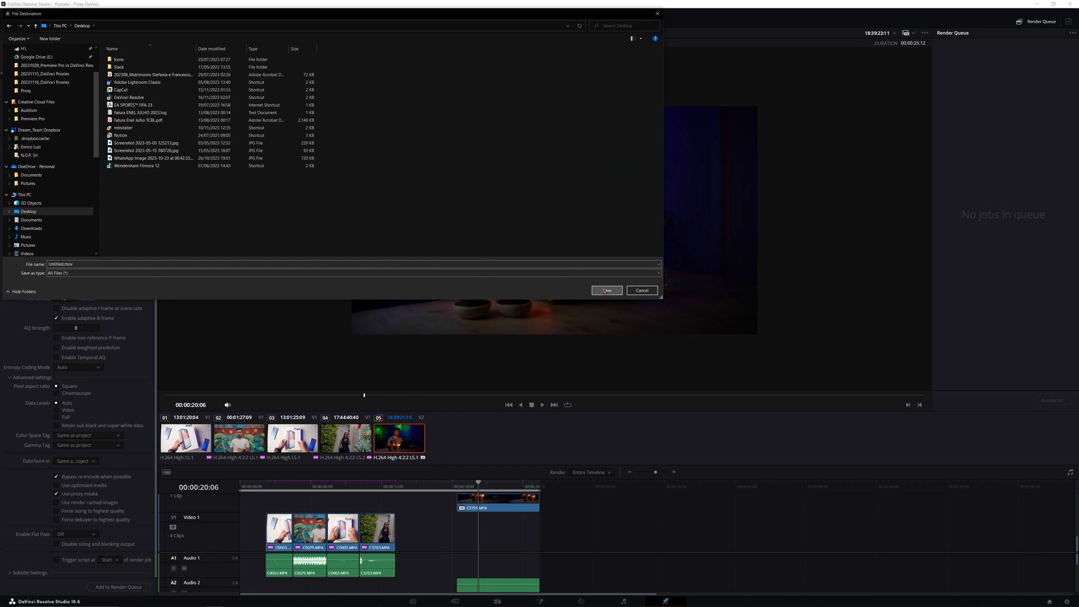
left_click(606, 290)
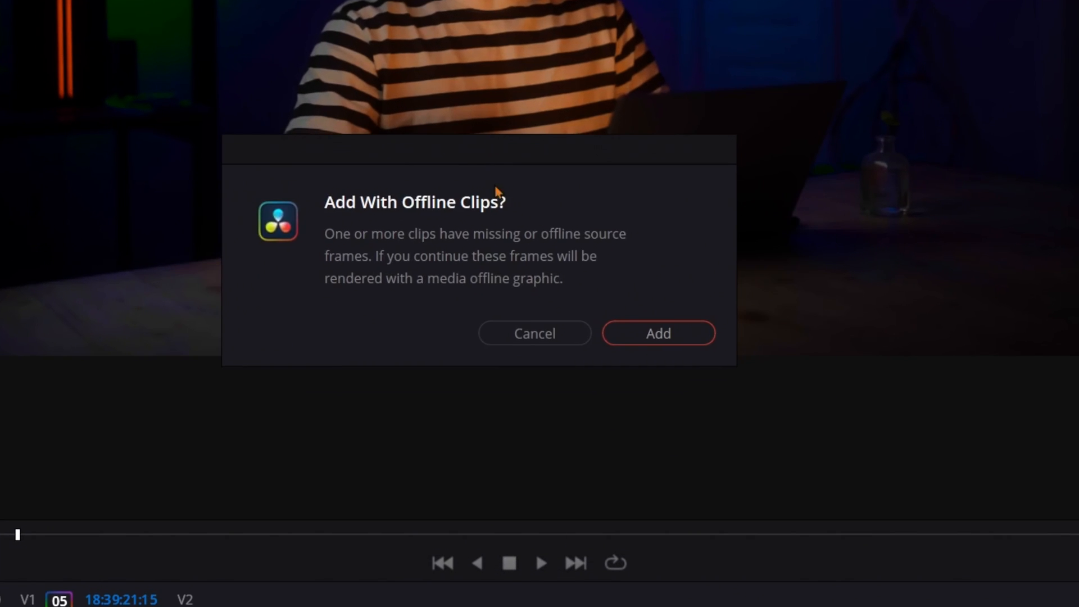
mouse_move(326, 371)
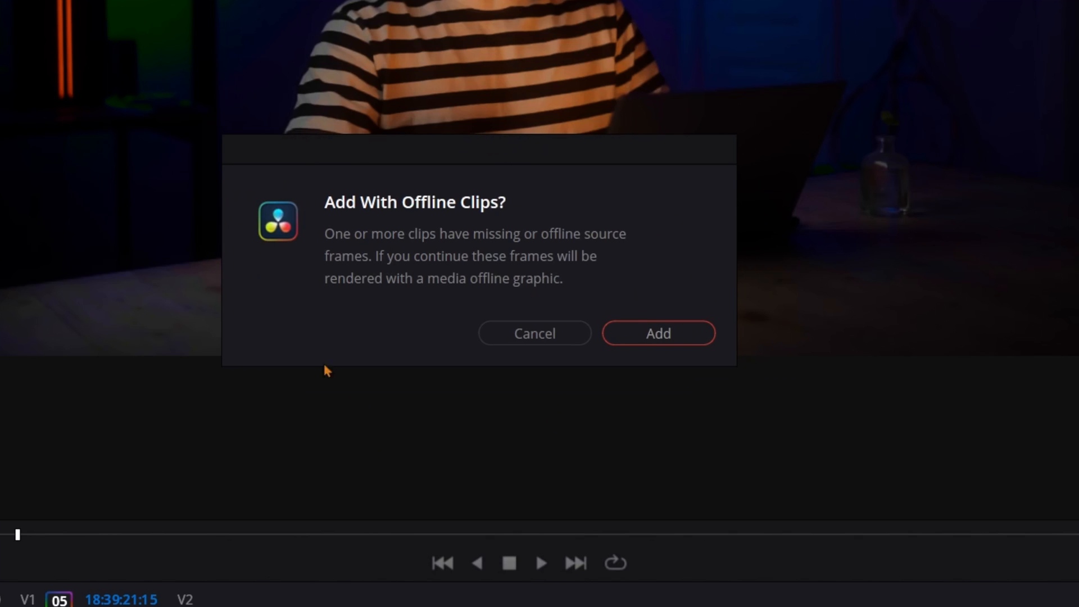